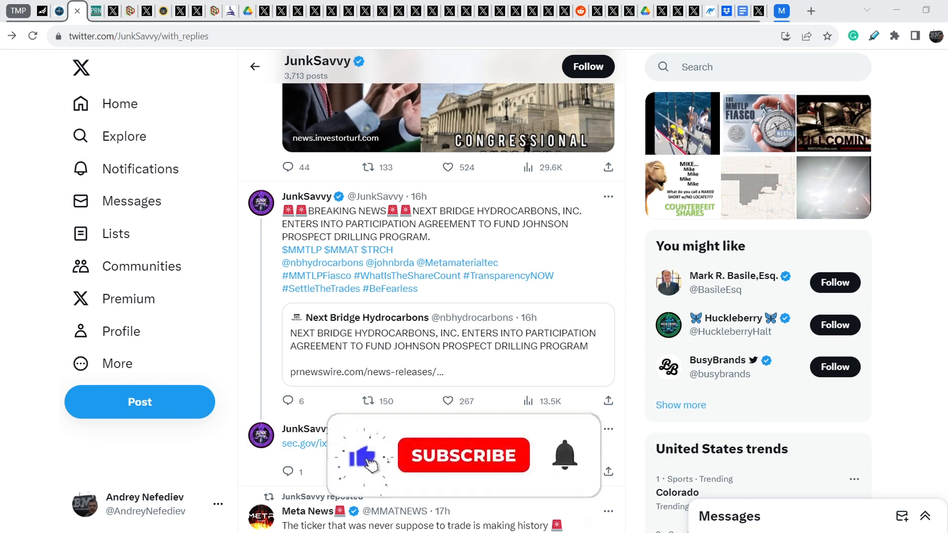
Open the Next Bridge press release and highlight its date and the five-vertical-wells financing phrase.
click(463, 456)
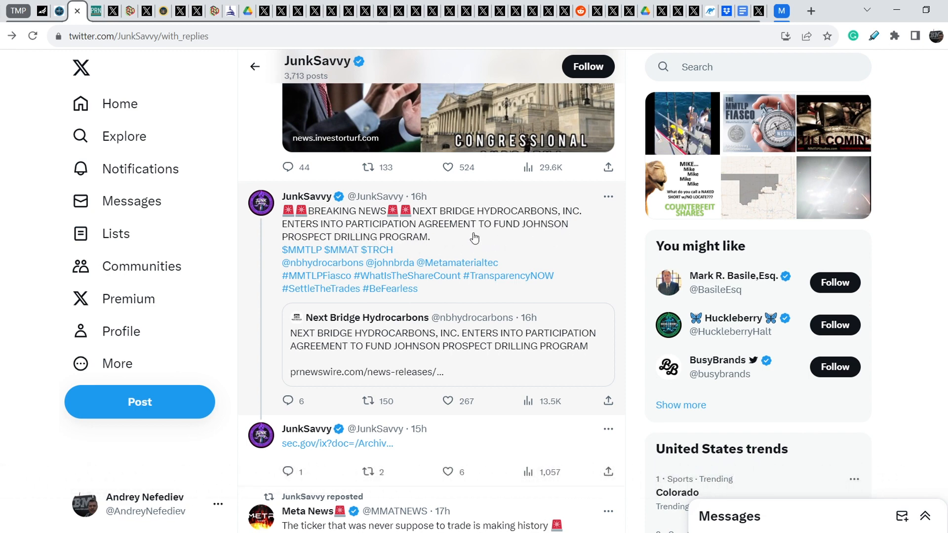
click(366, 371)
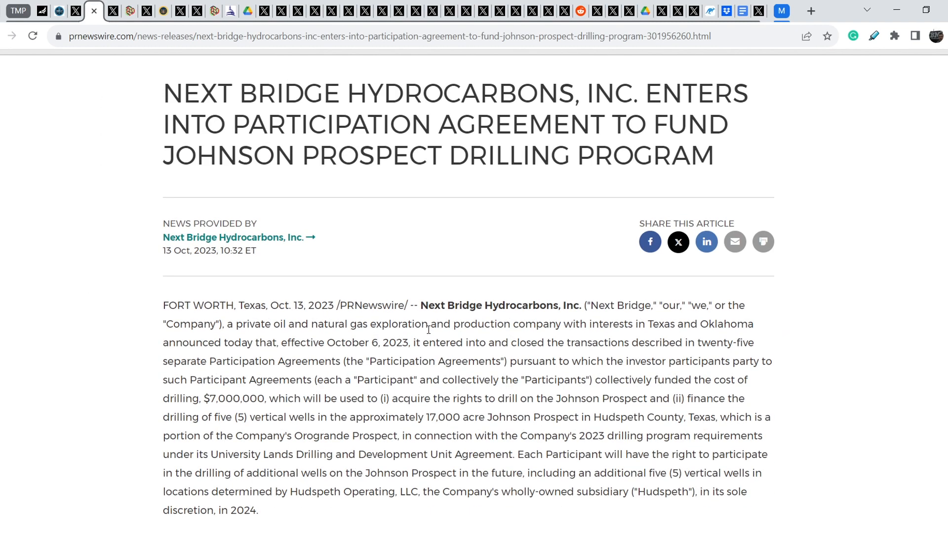
mouse_move(164, 255)
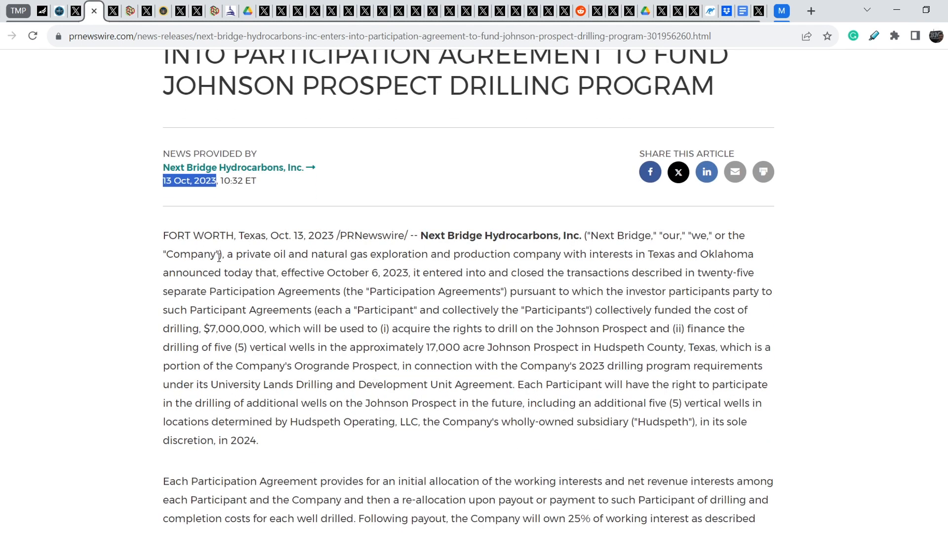
drag(421, 272, 438, 310)
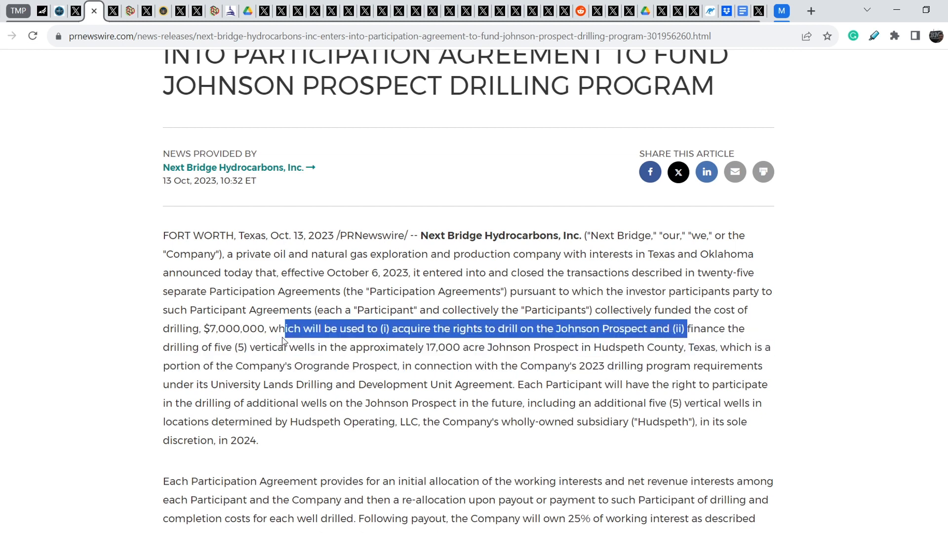
drag(690, 328, 399, 347)
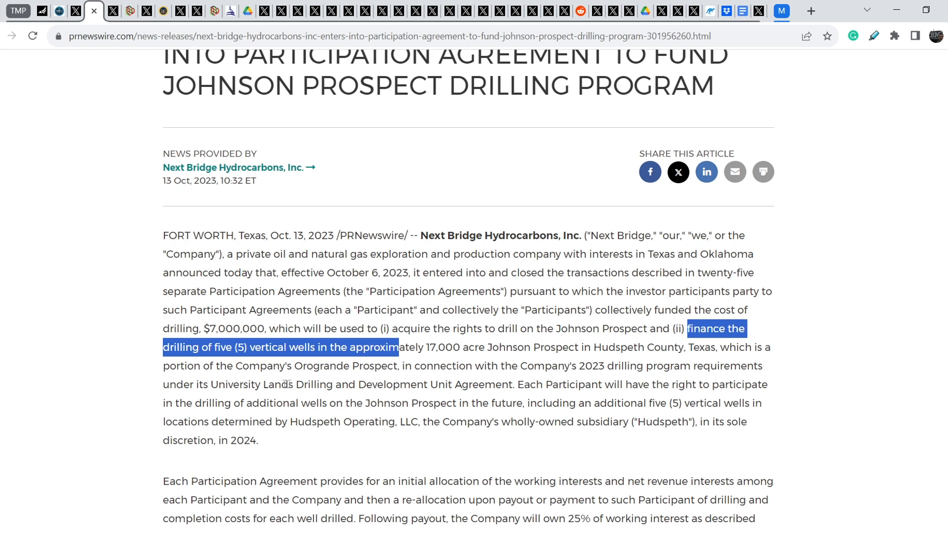
mouse_move(184, 387)
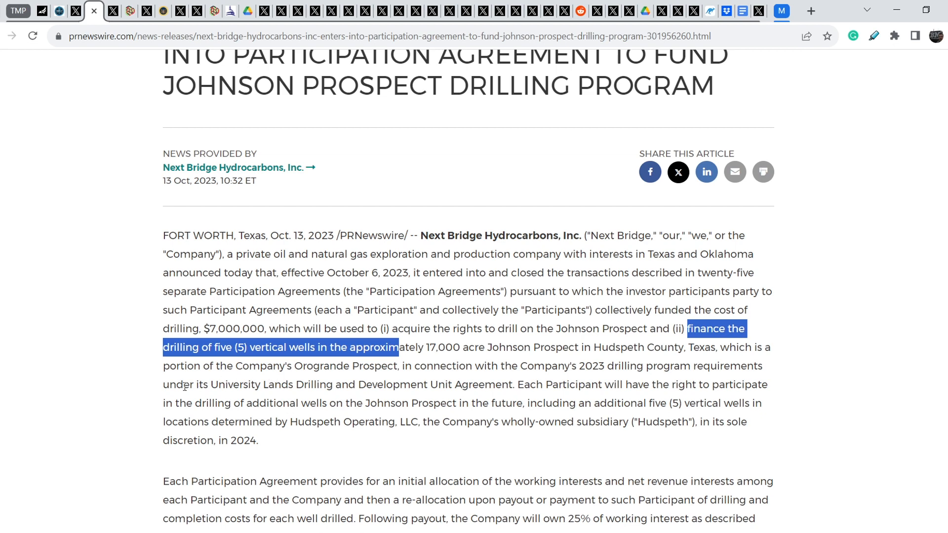
Read further down the release and highlight the well count '(5)'.
scroll(down, 3)
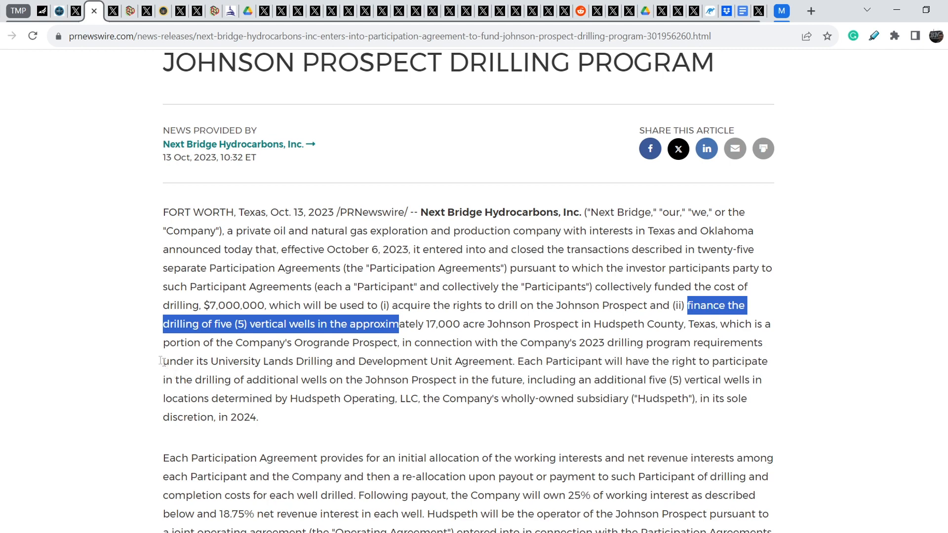
mouse_move(105, 334)
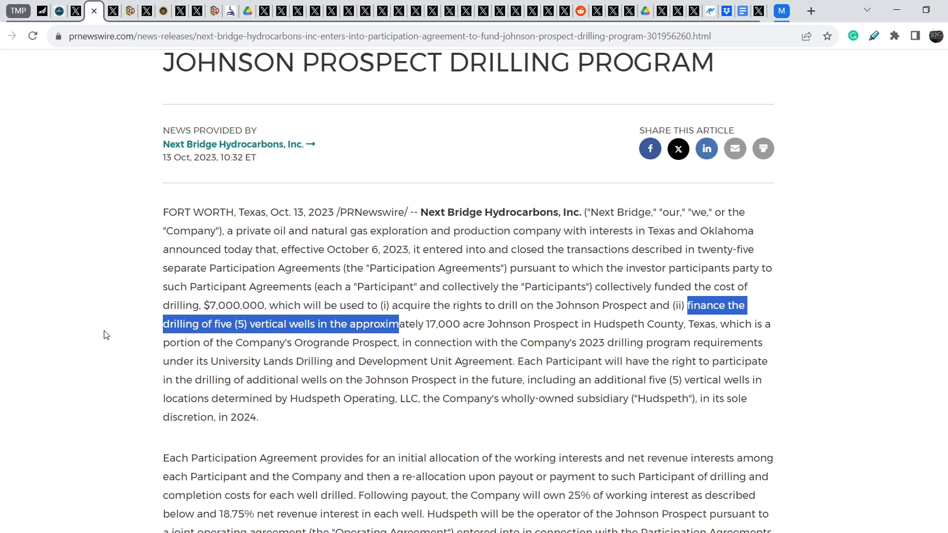
click(247, 324)
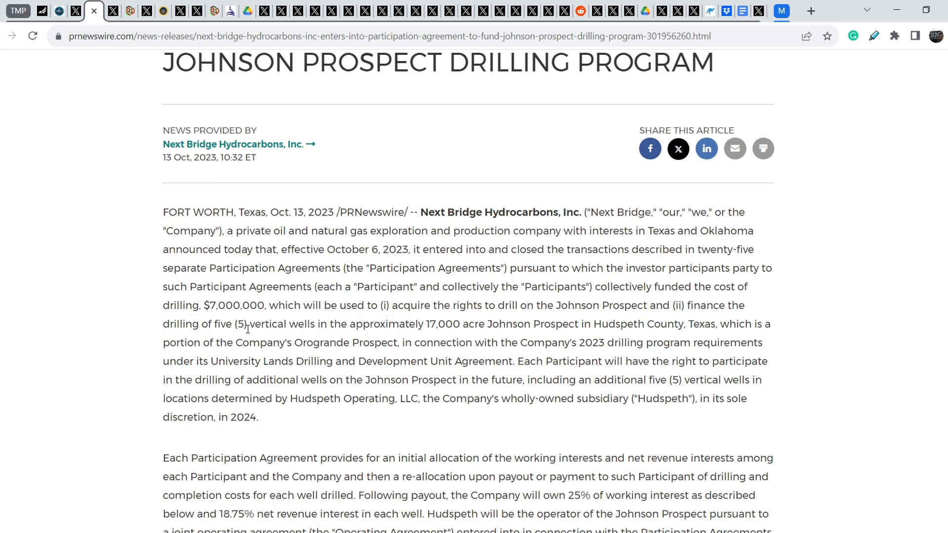
double_click(241, 323)
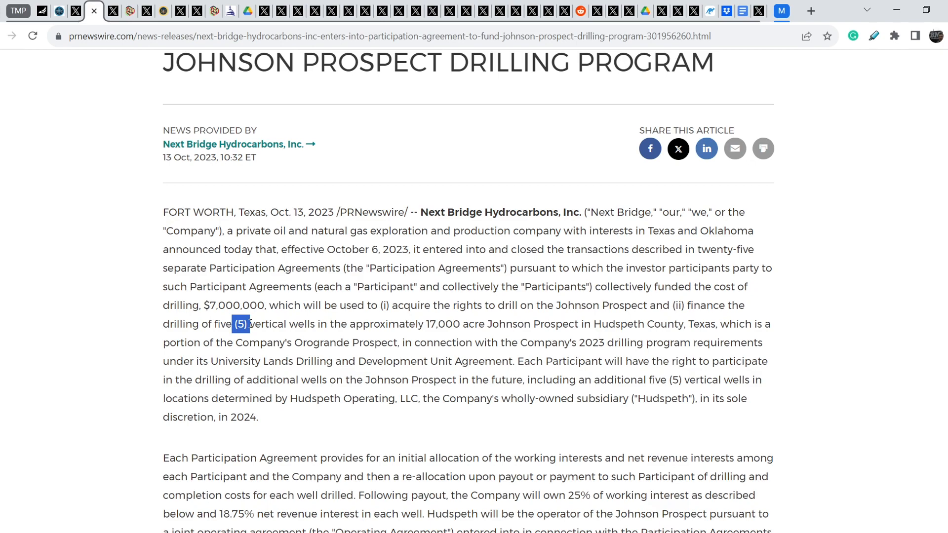
scroll(down, 3)
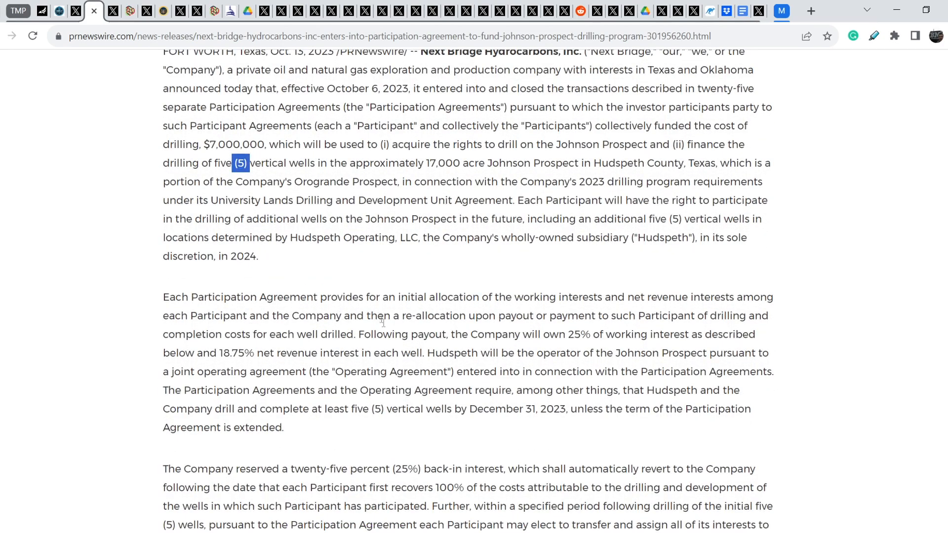
mouse_move(186, 309)
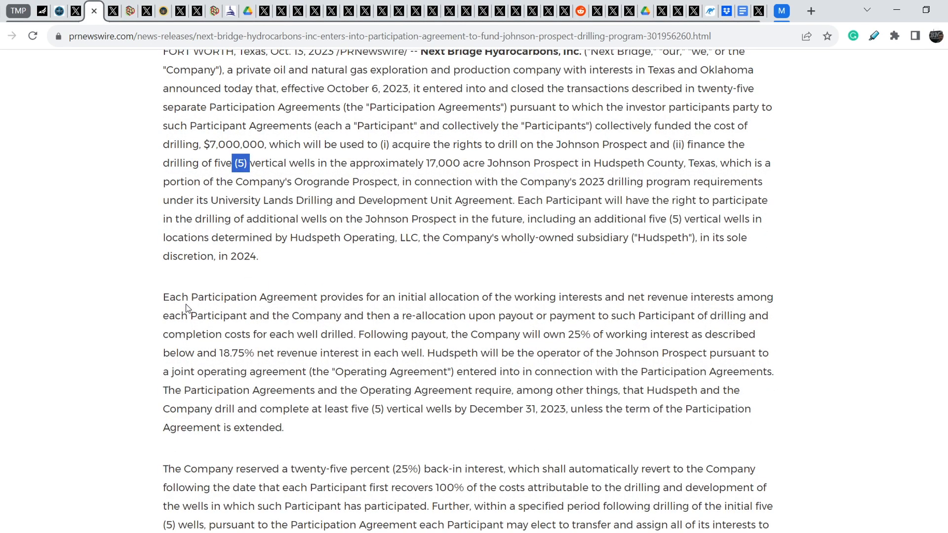
drag(189, 298, 283, 428)
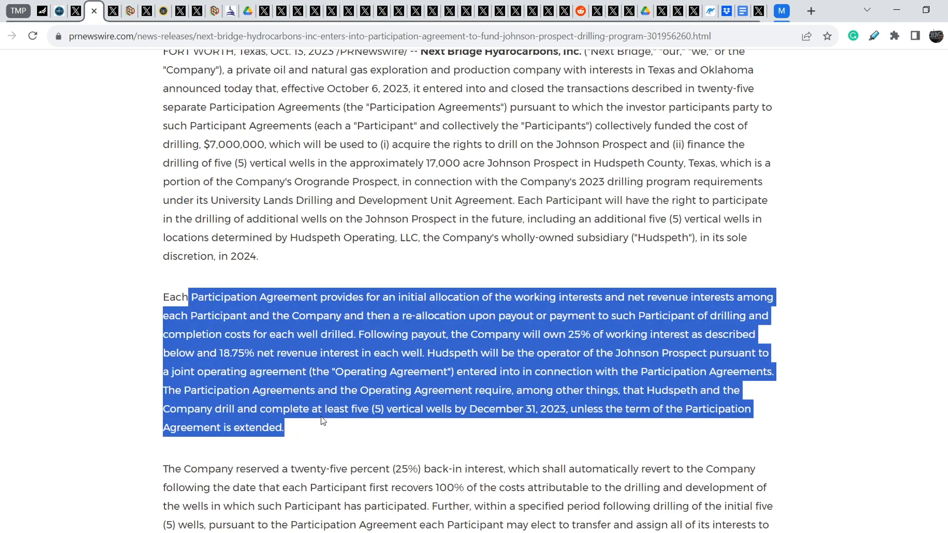
mouse_move(562, 331)
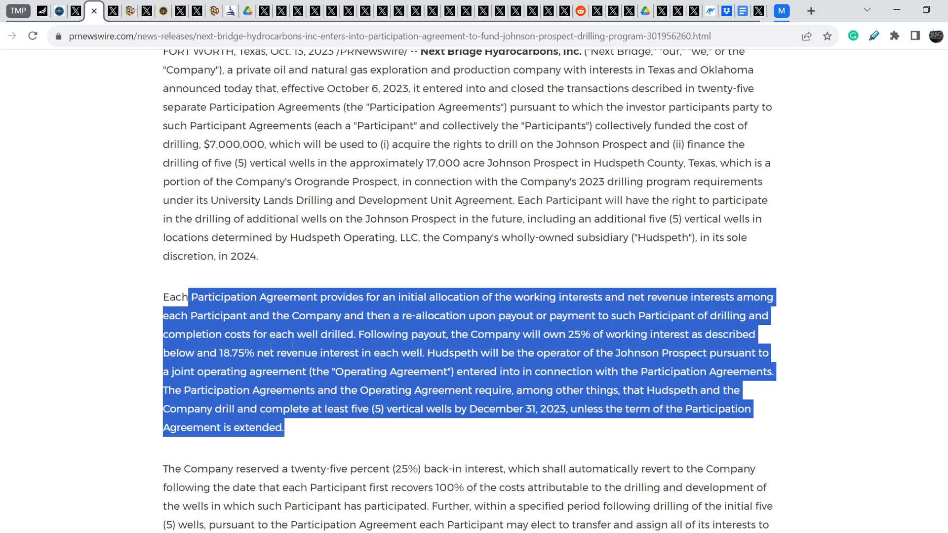
click(389, 344)
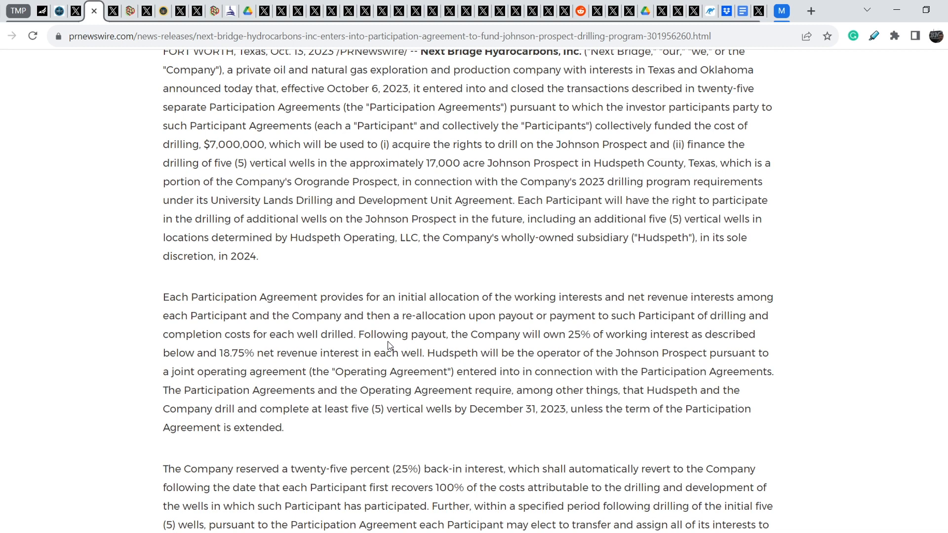
mouse_move(391, 320)
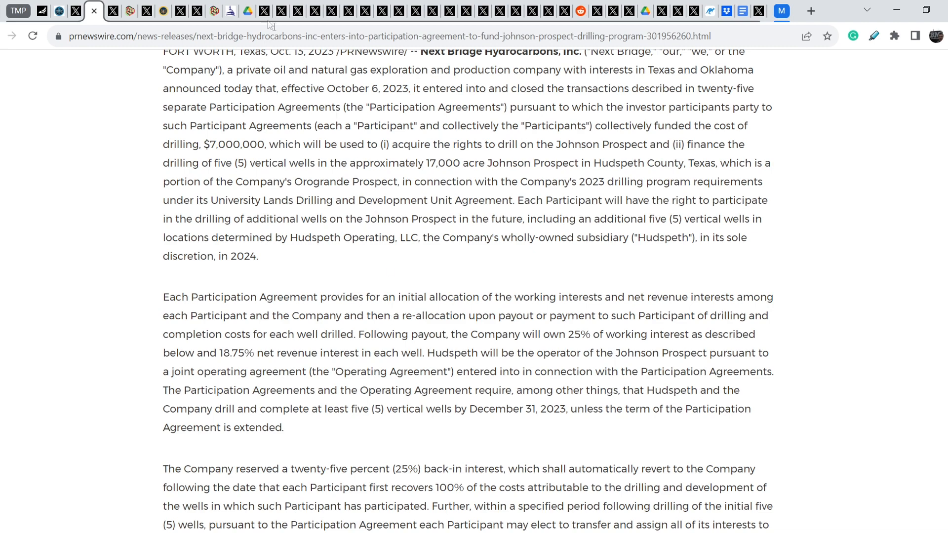
Switch to the InvestorTurf profile on X.
click(92, 11)
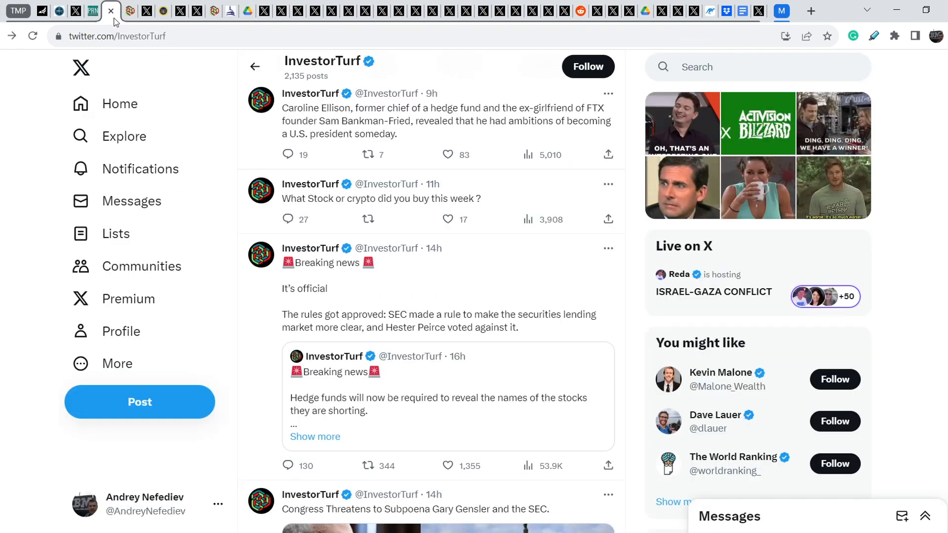
mouse_move(534, 291)
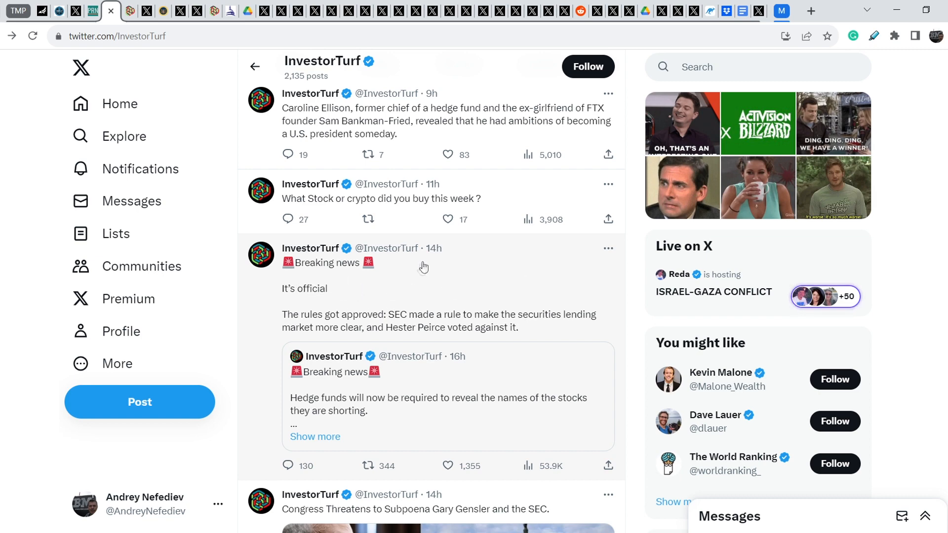
mouse_move(348, 282)
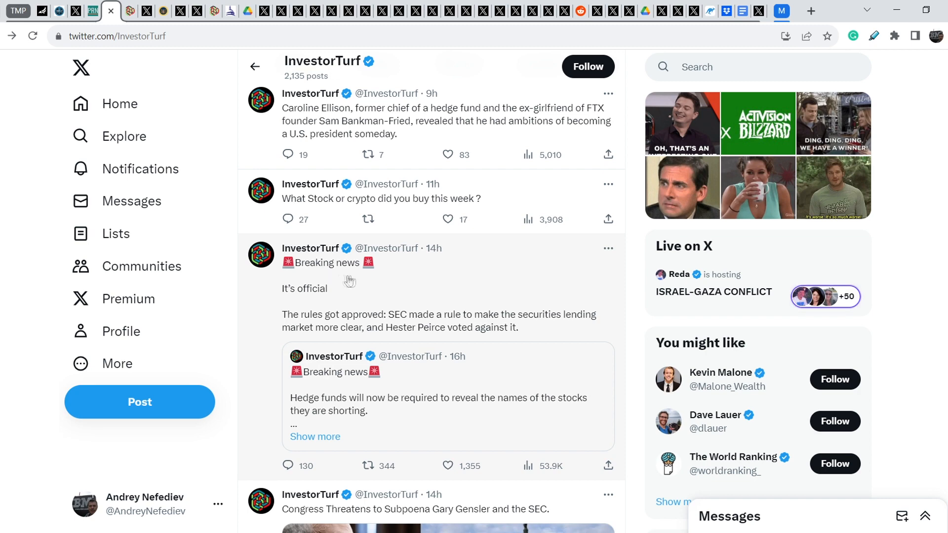
mouse_move(296, 276)
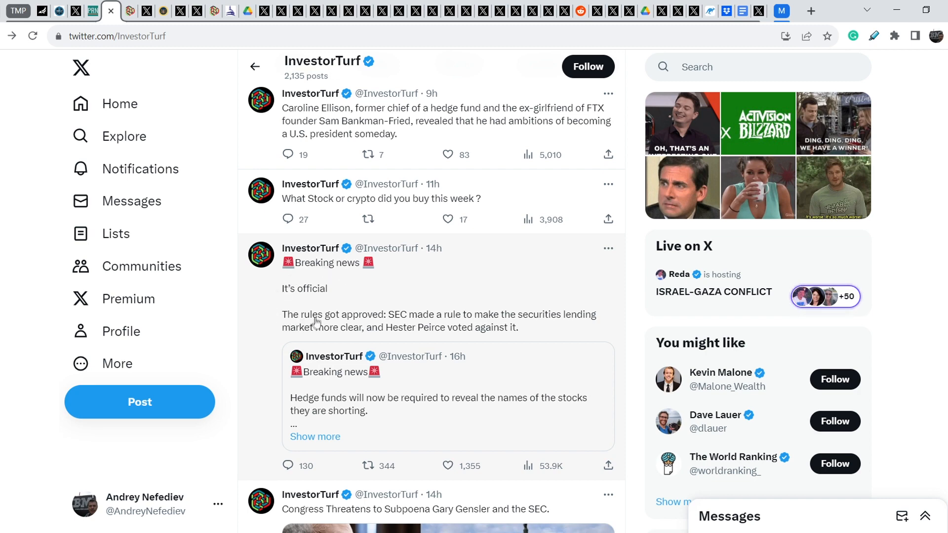
mouse_move(496, 329)
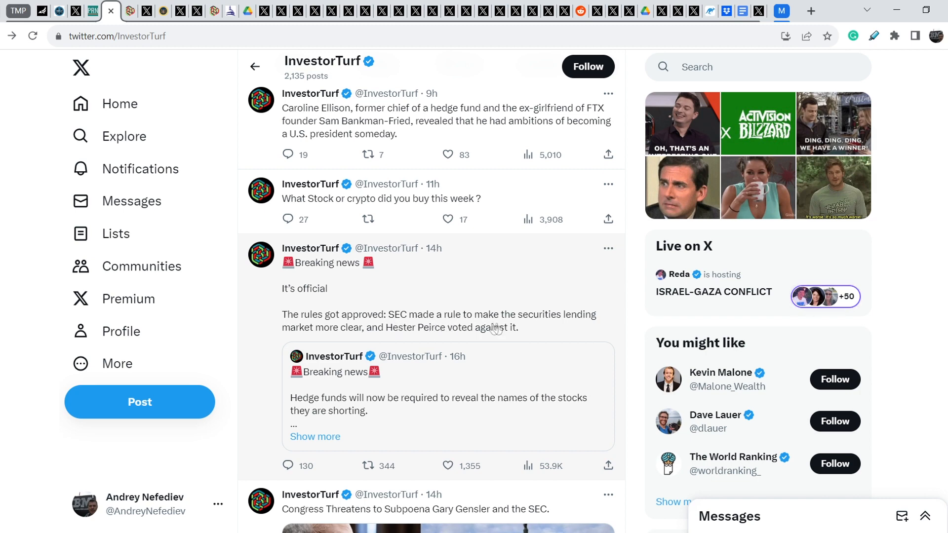
mouse_move(310, 341)
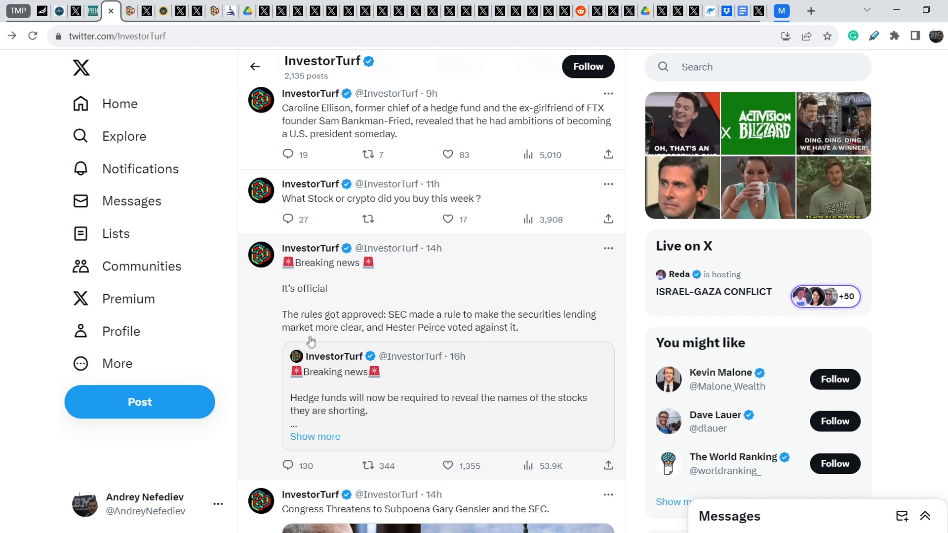
mouse_move(357, 336)
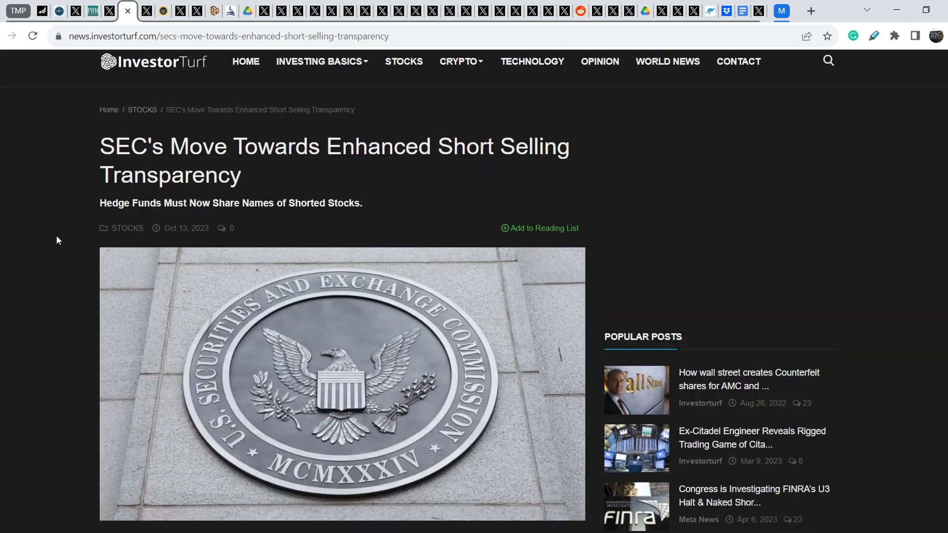
Highlight the article's opening paragraph on securities-borrowing disclosure rules.
scroll(down, 3)
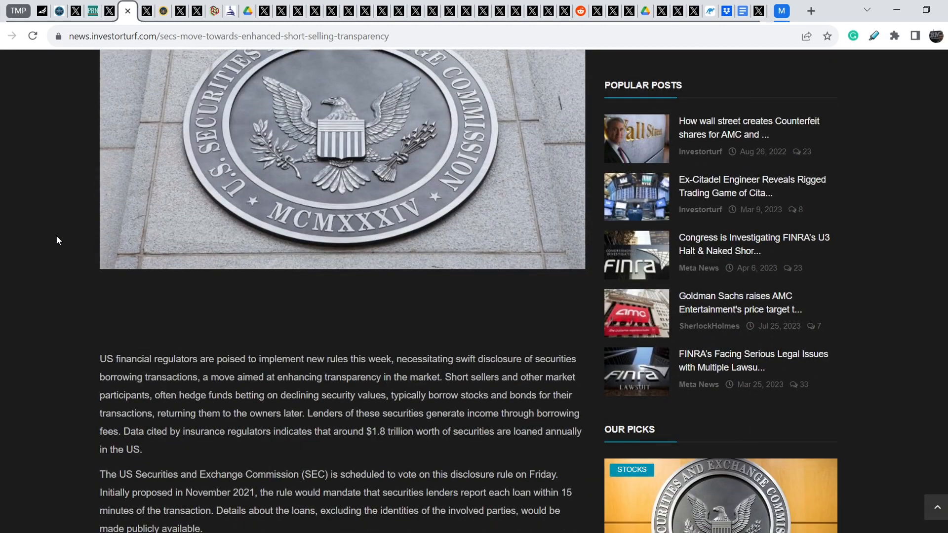
scroll(down, 3)
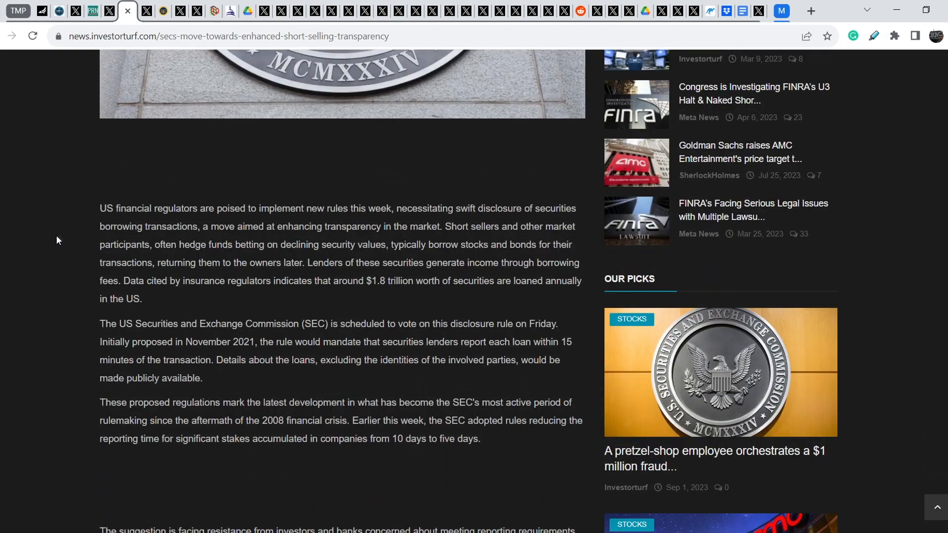
drag(100, 208, 160, 298)
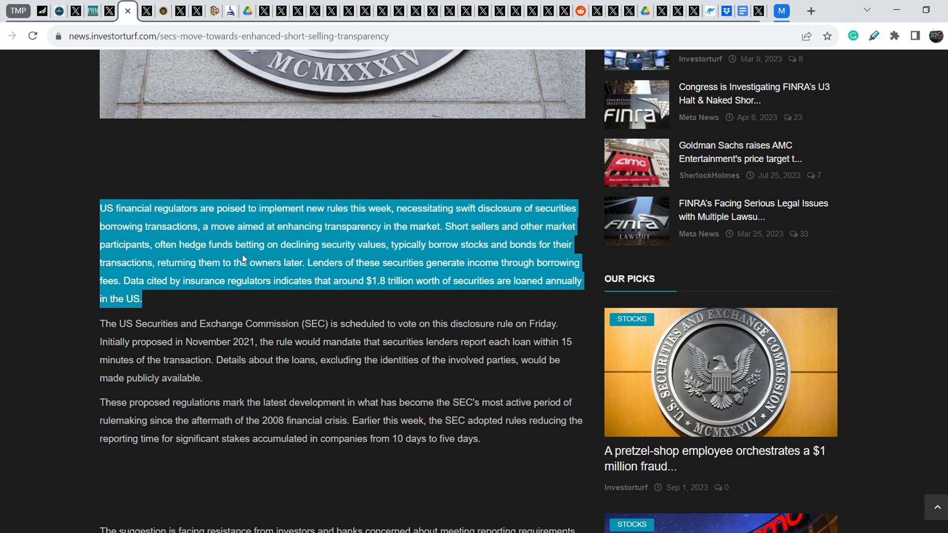
mouse_move(179, 228)
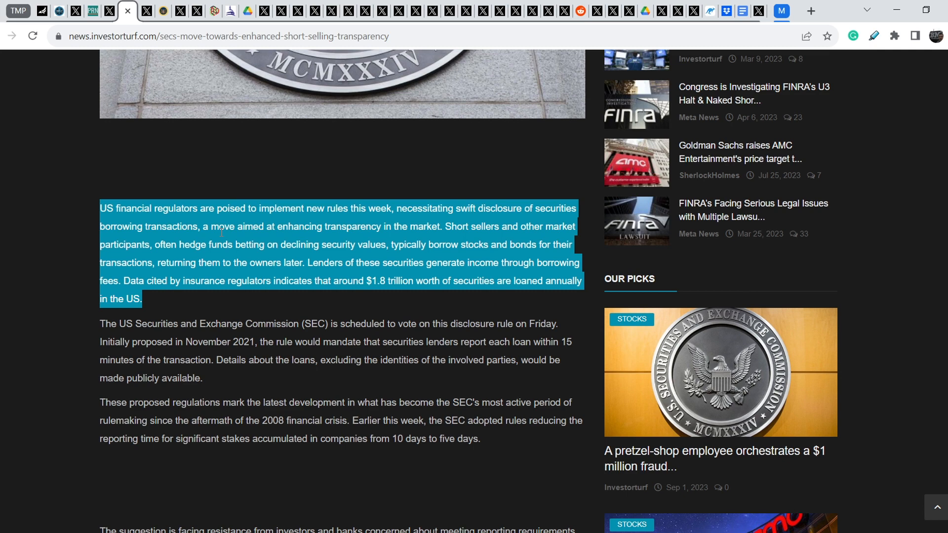
mouse_move(230, 246)
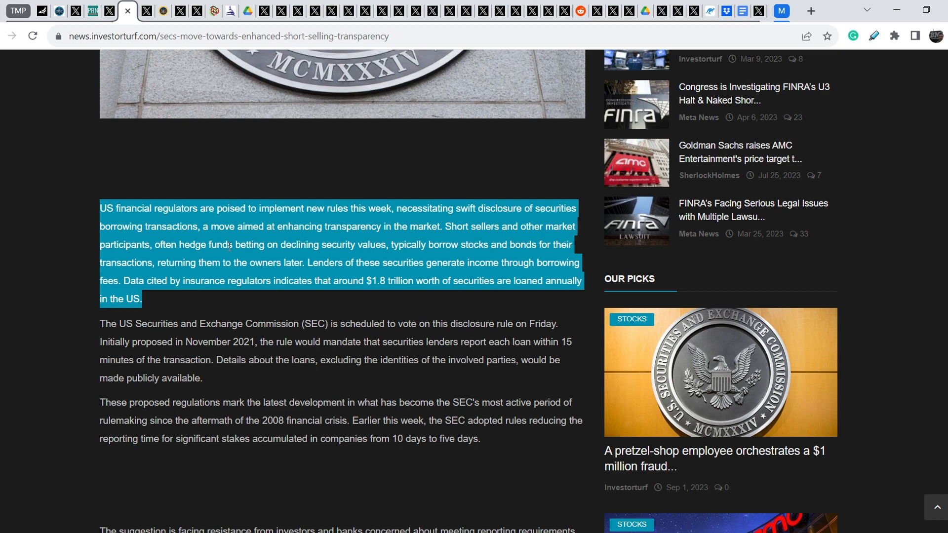
mouse_move(192, 262)
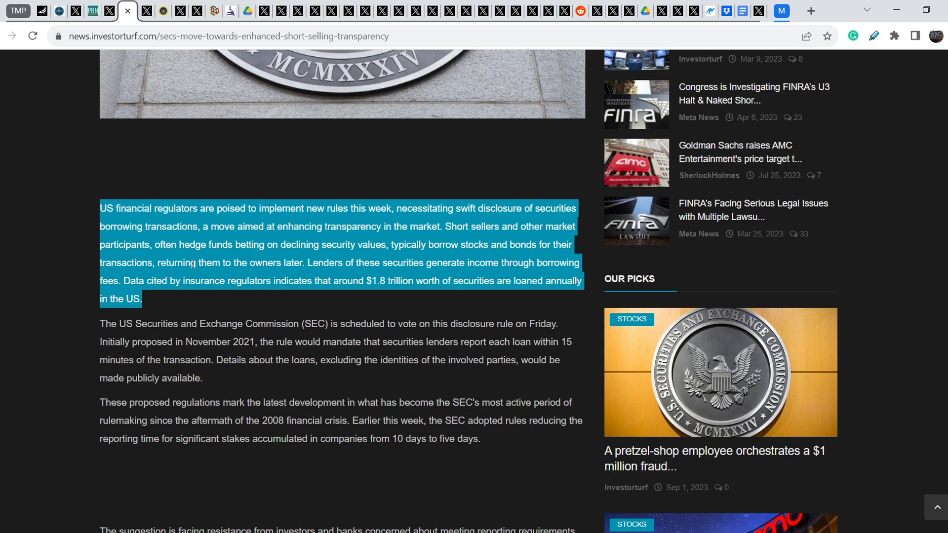
mouse_move(336, 273)
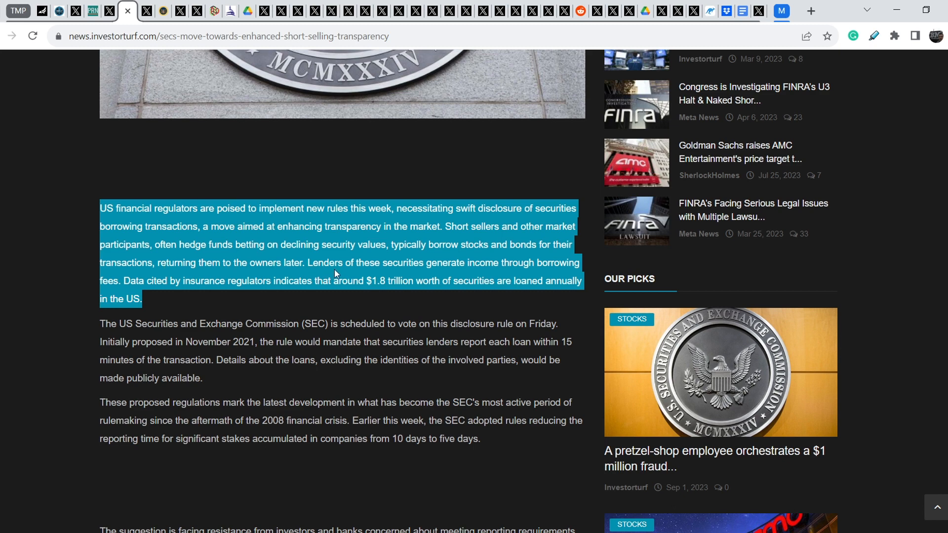
mouse_move(423, 272)
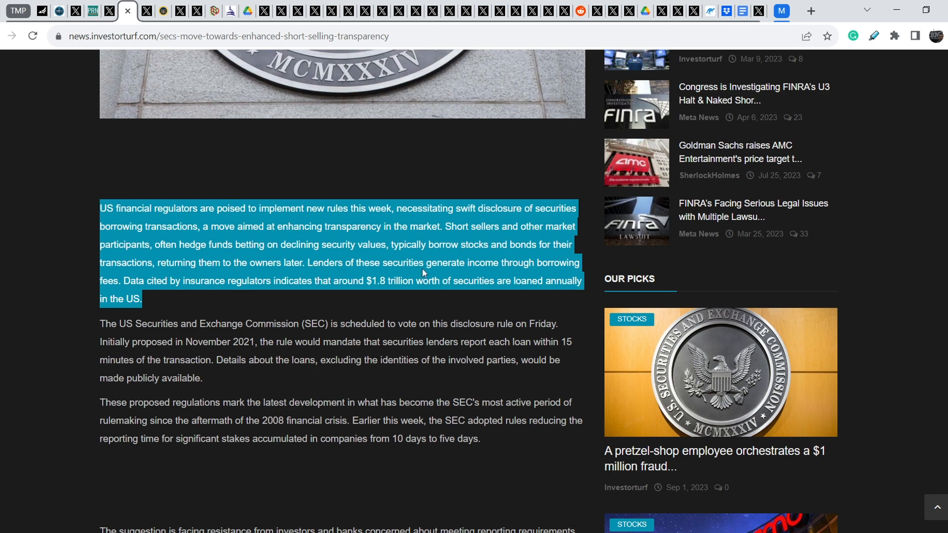
mouse_move(116, 282)
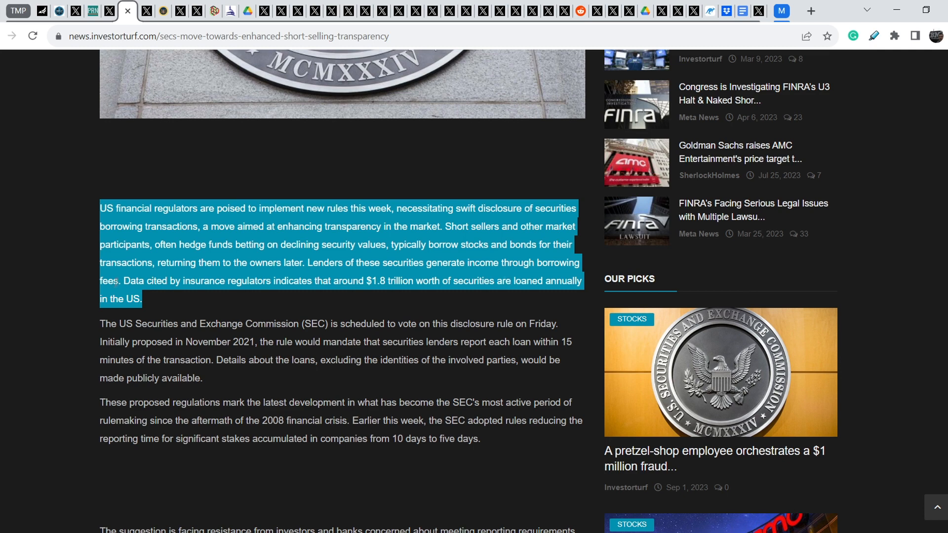
mouse_move(299, 312)
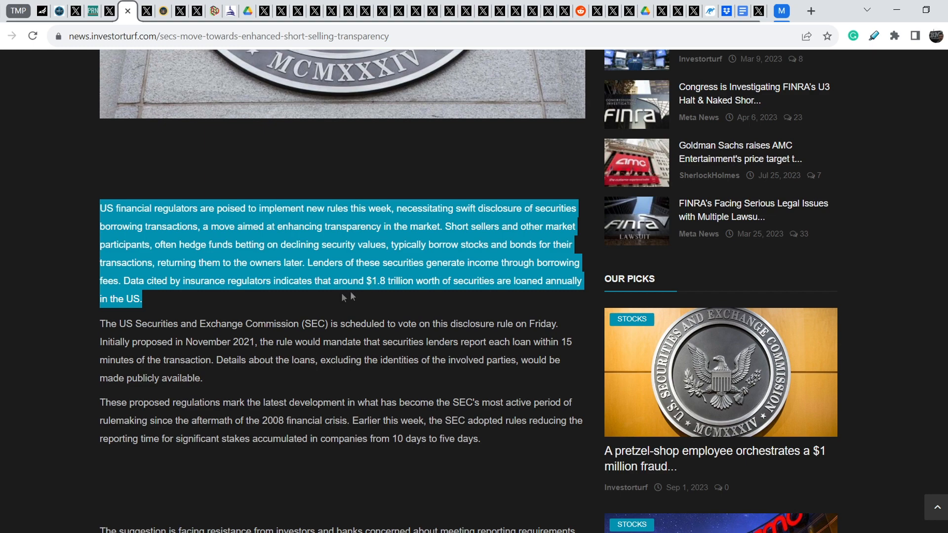
mouse_move(178, 303)
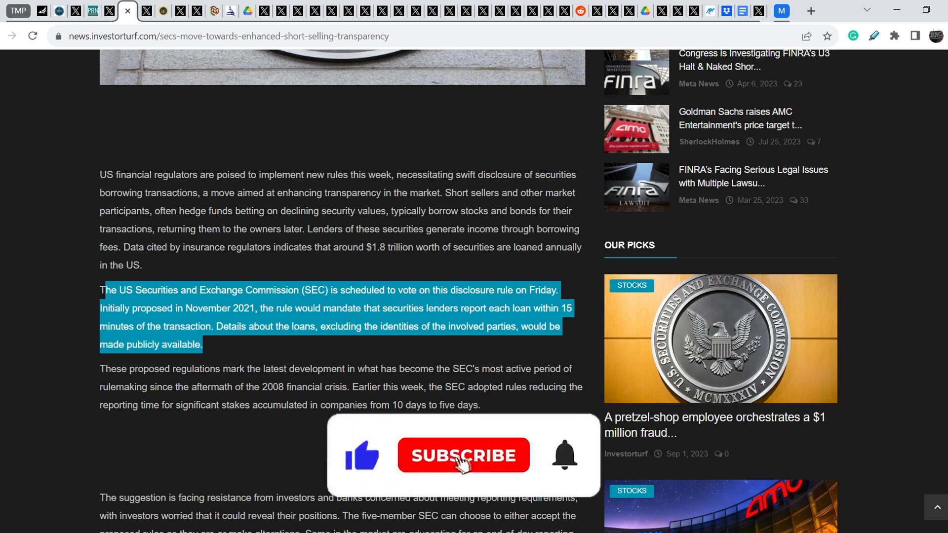
Switch to the X profile showing Anna's repost of the SEC transparency-rule announcement.
click(464, 457)
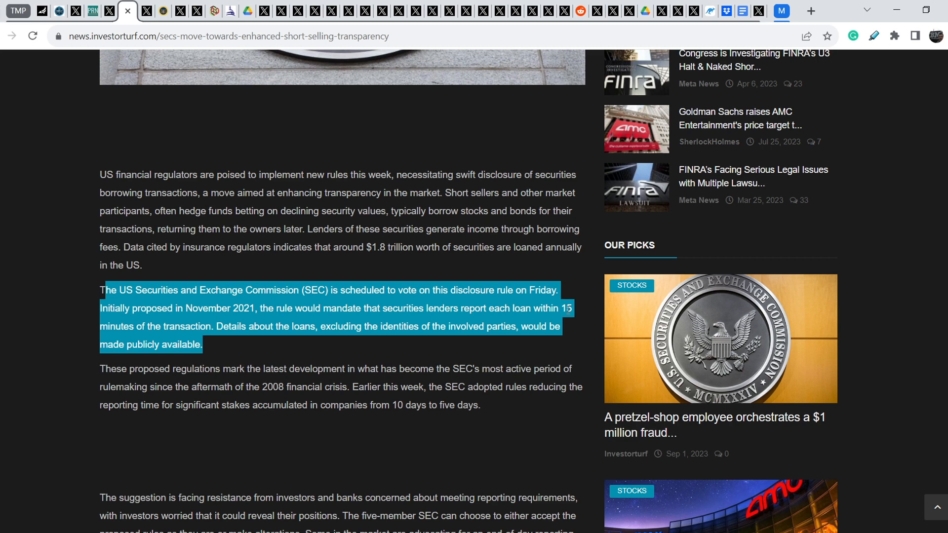
click(421, 320)
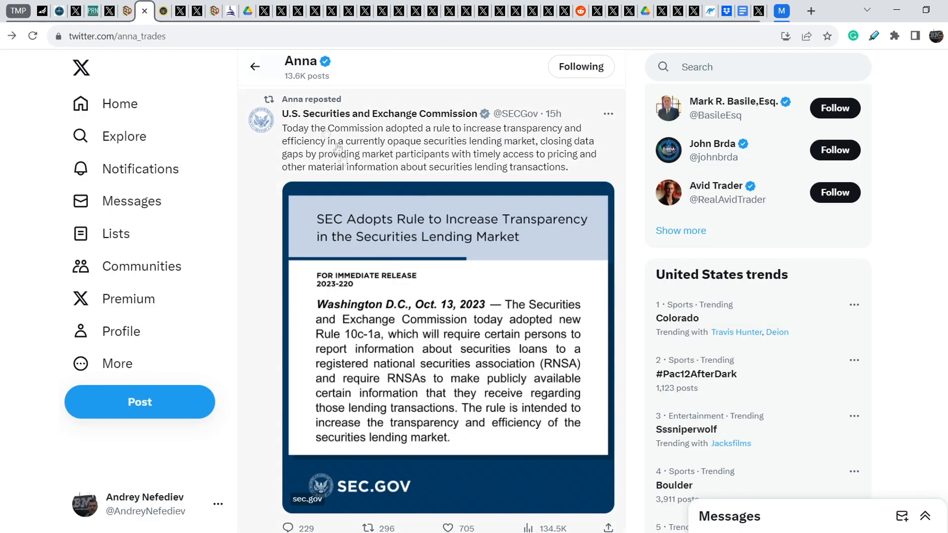
mouse_move(444, 152)
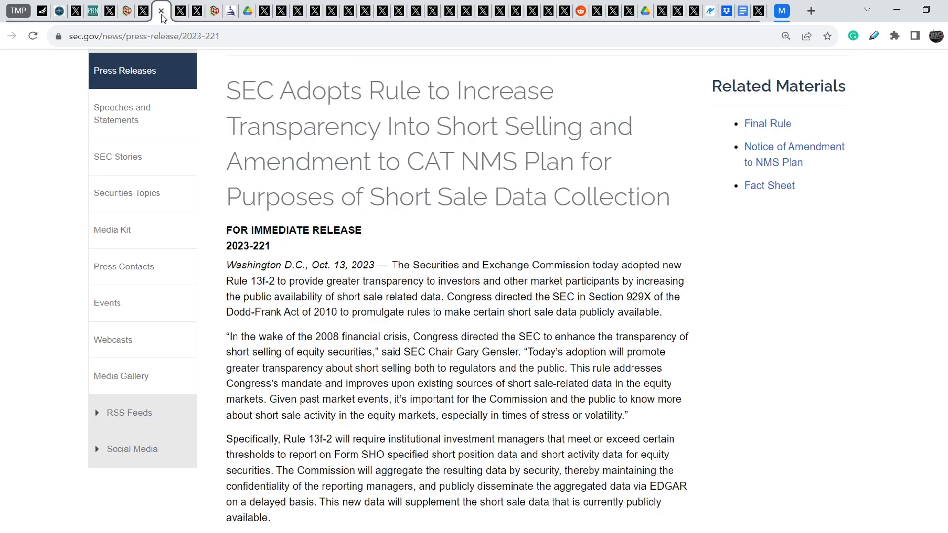
Scroll the sec.gov press release before moving to the attorney's Replies page.
scroll(down, 3)
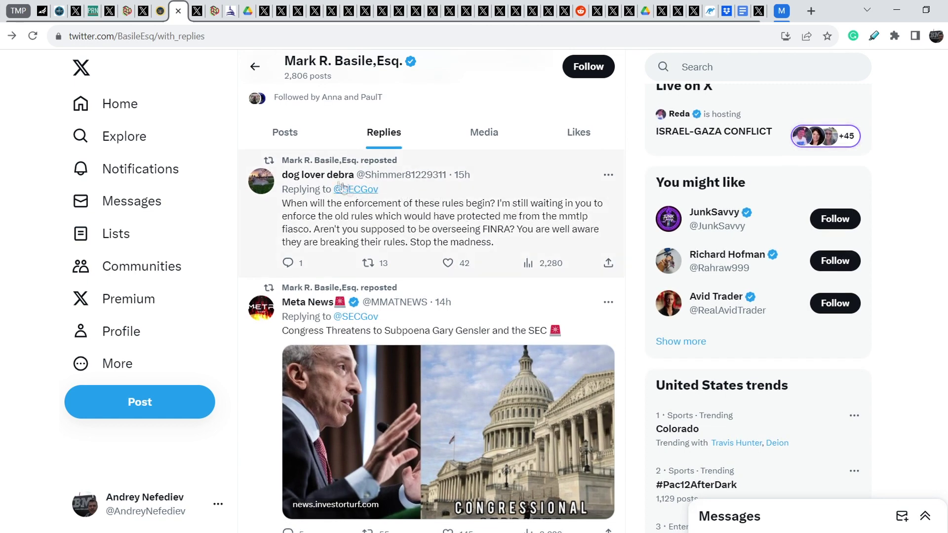
mouse_move(318, 175)
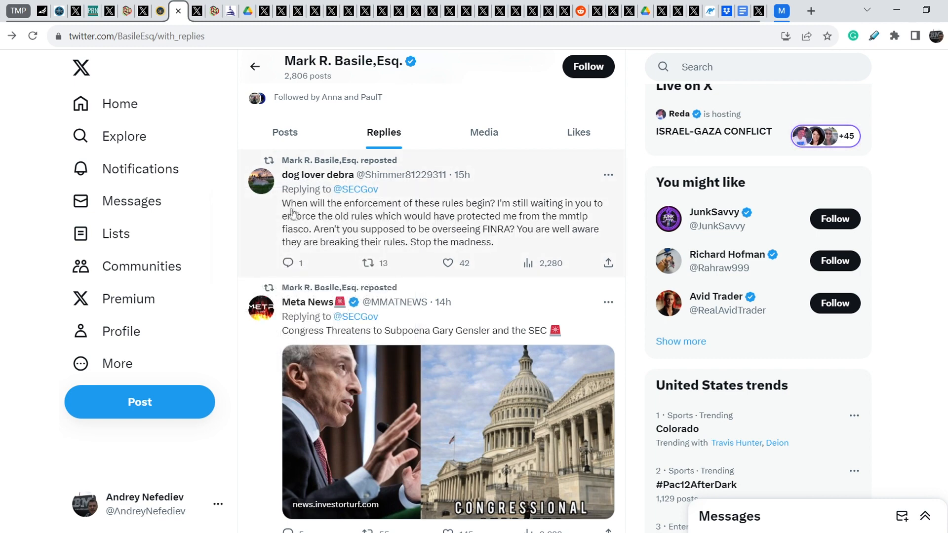
mouse_move(454, 211)
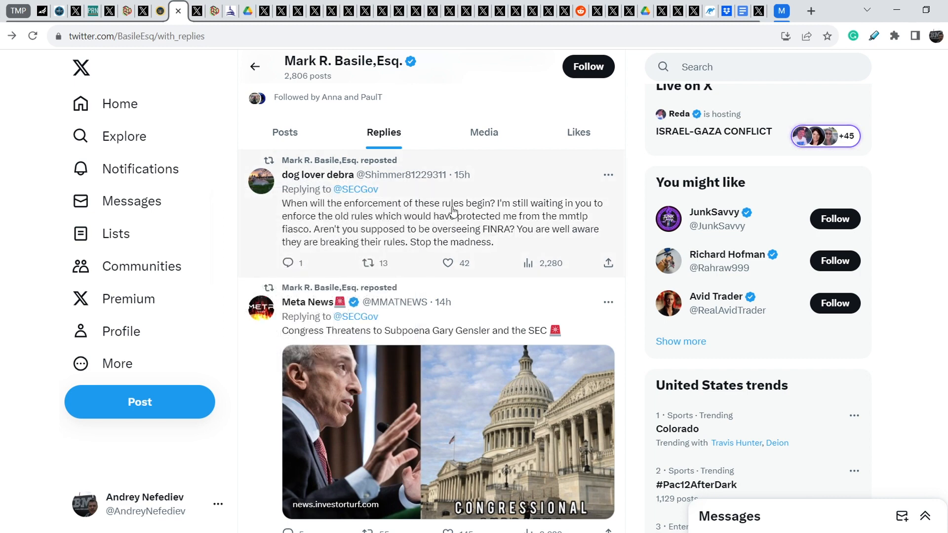
mouse_move(501, 212)
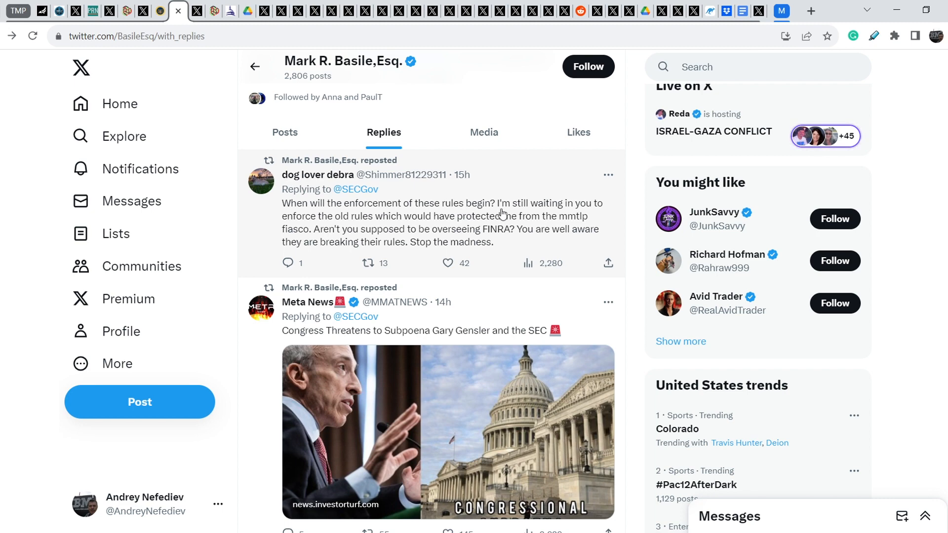
mouse_move(381, 226)
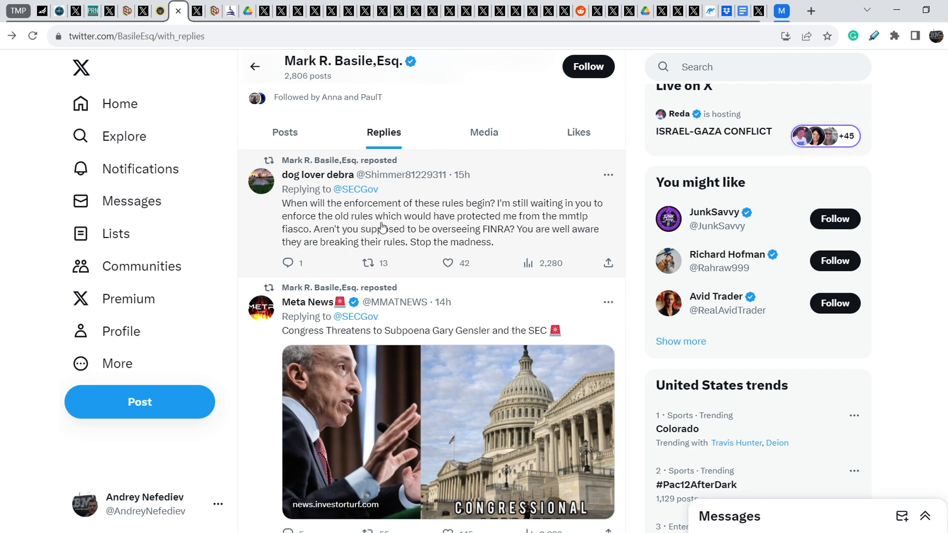
mouse_move(416, 225)
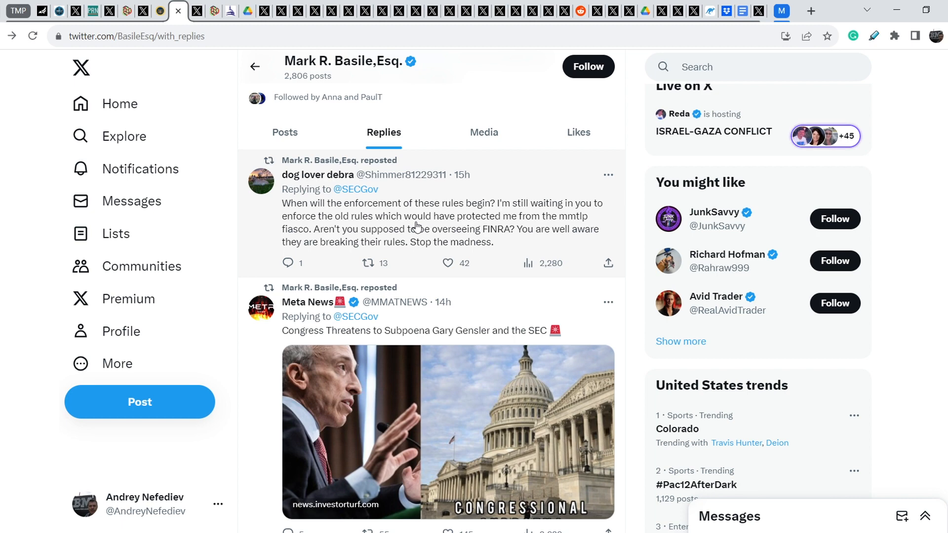
mouse_move(310, 239)
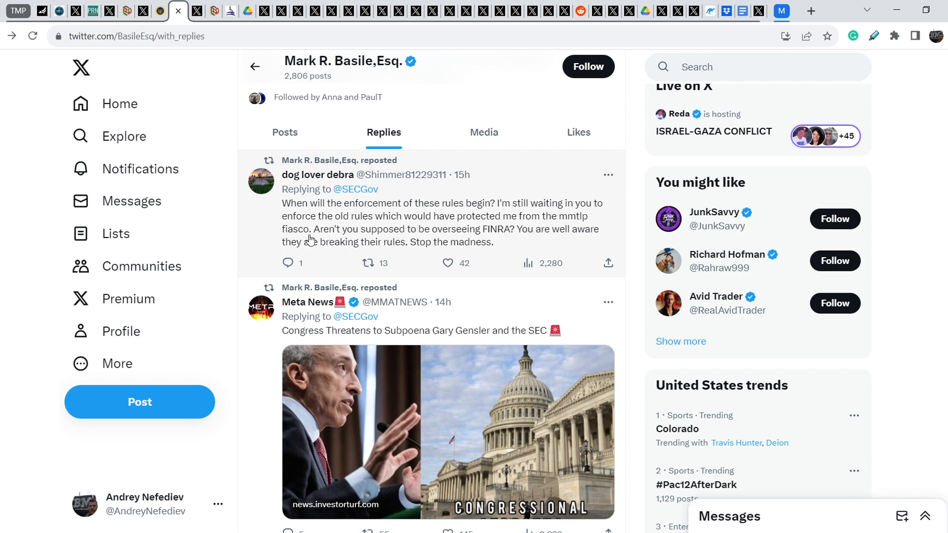
mouse_move(506, 242)
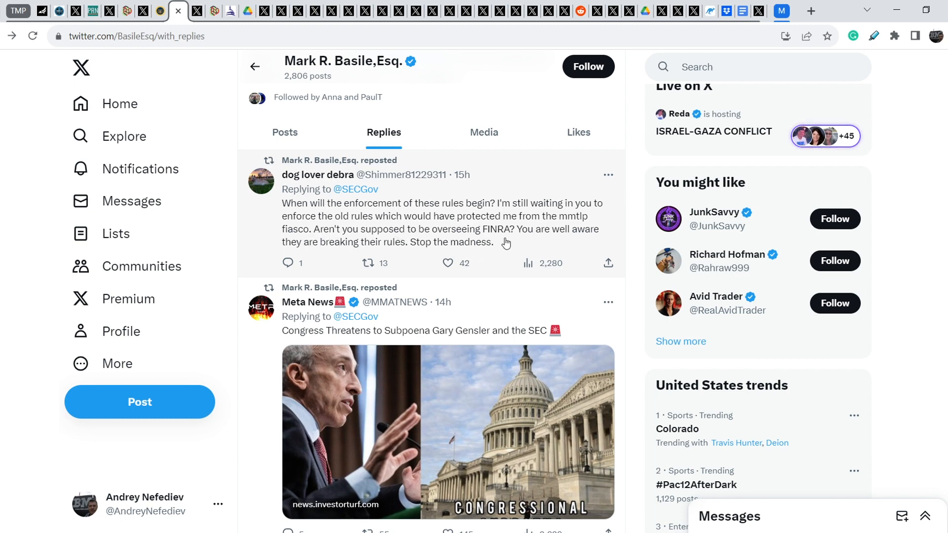
mouse_move(318, 251)
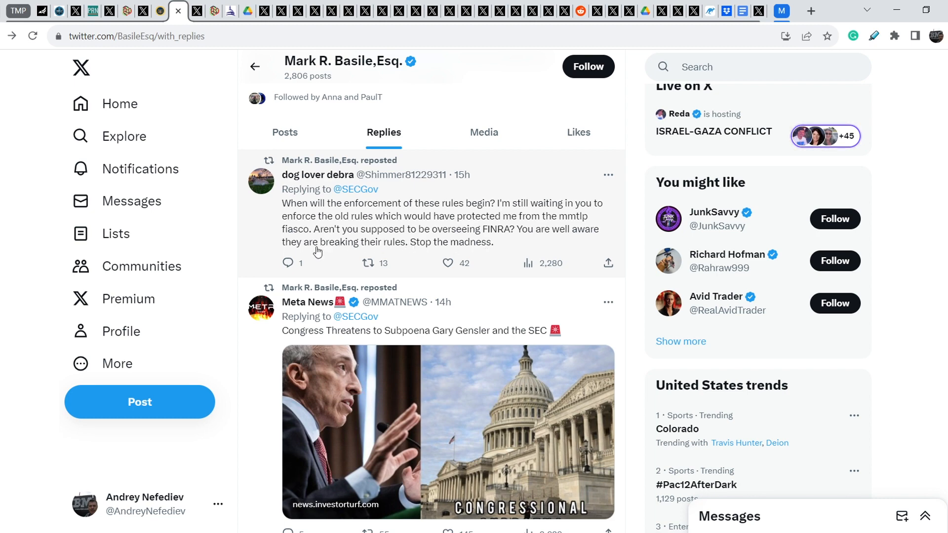
mouse_move(414, 249)
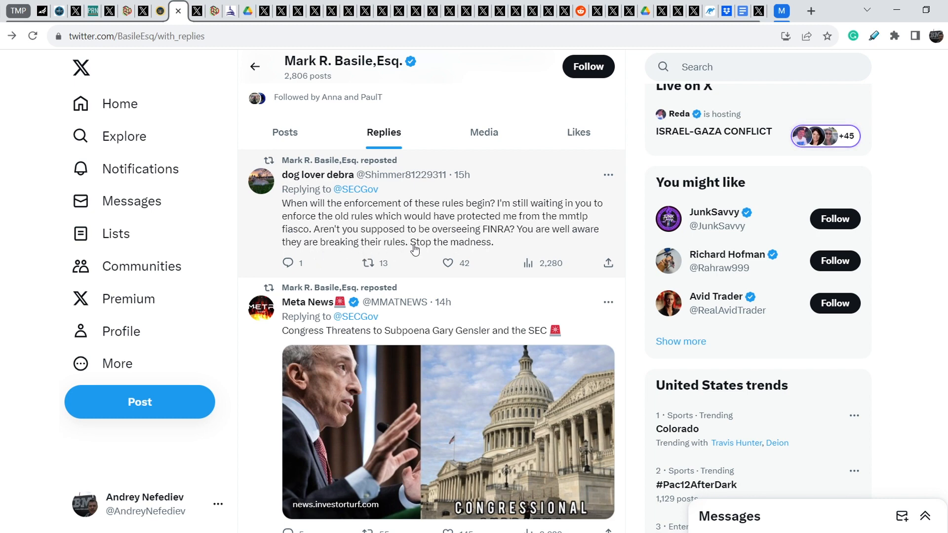
mouse_move(508, 243)
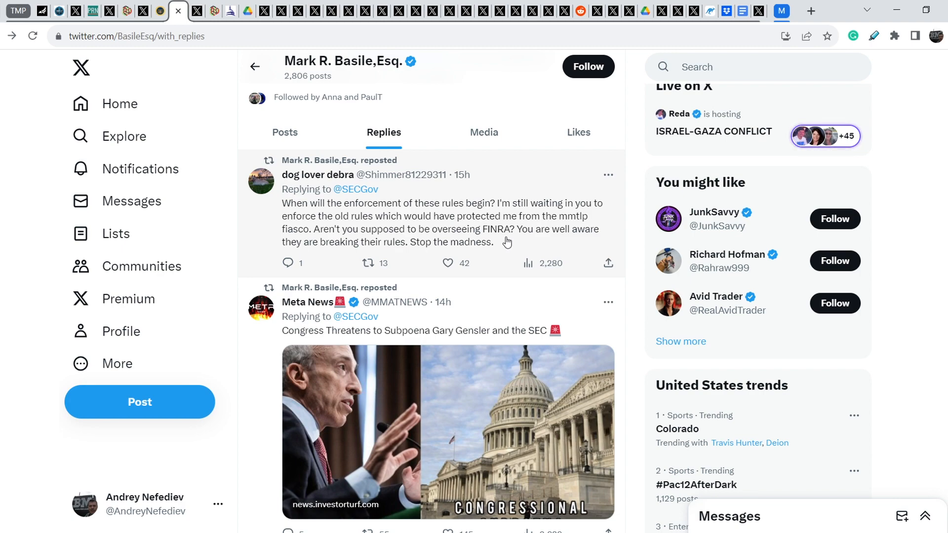
Scroll the Replies feed down to Anna's reply about $MMTLP investors.
scroll(down, 3)
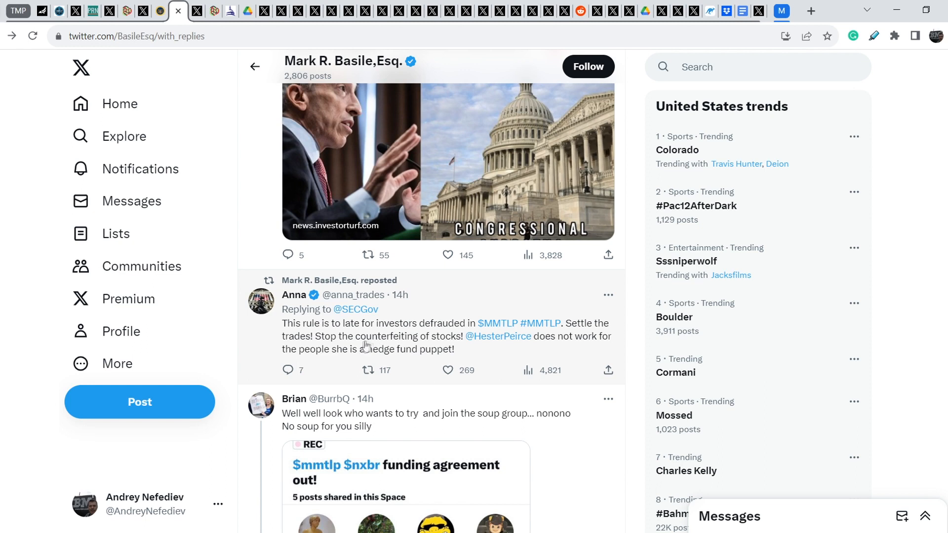
mouse_move(284, 326)
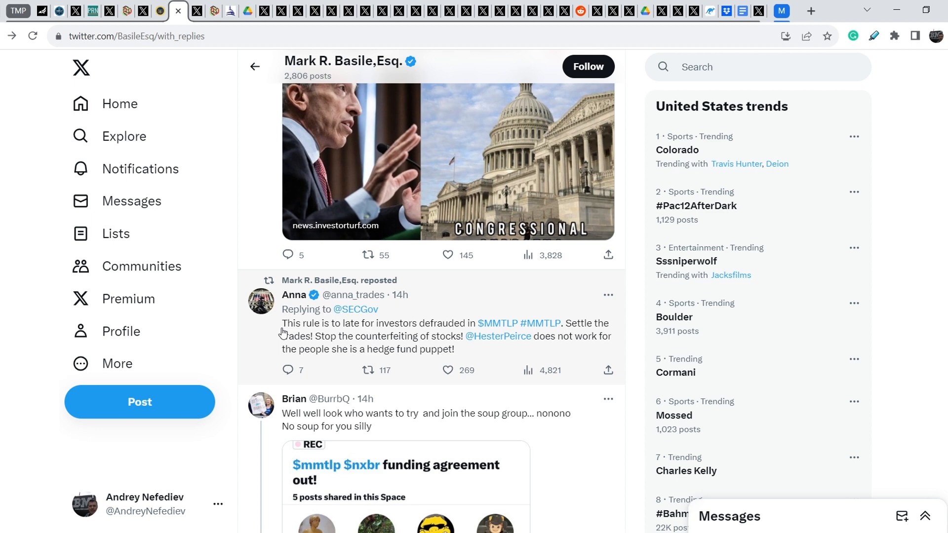
mouse_move(439, 336)
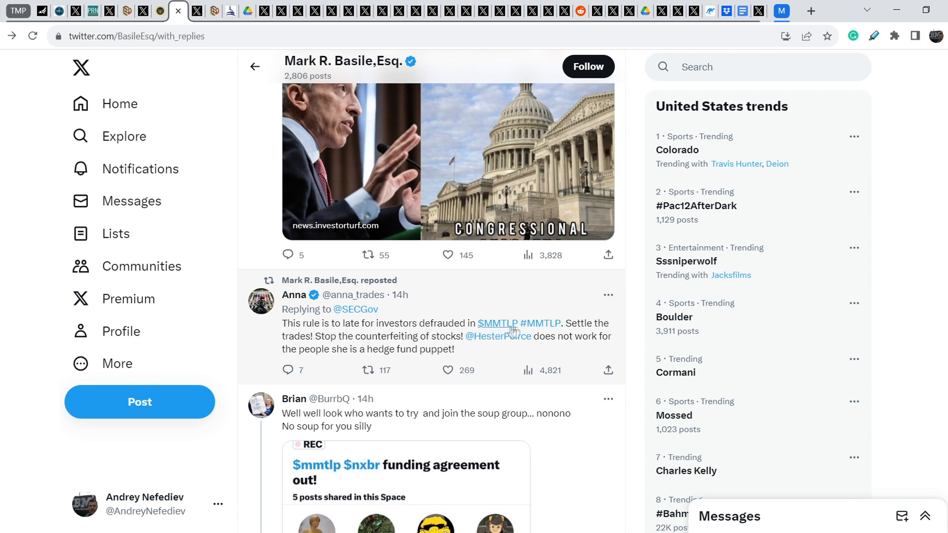
mouse_move(310, 343)
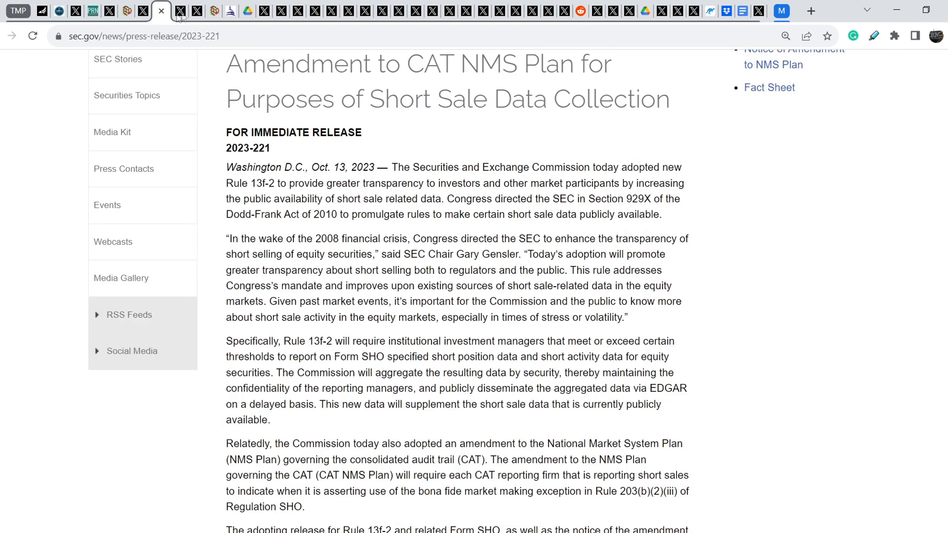
Switch to the tab with the RareDealsHere X post.
click(180, 11)
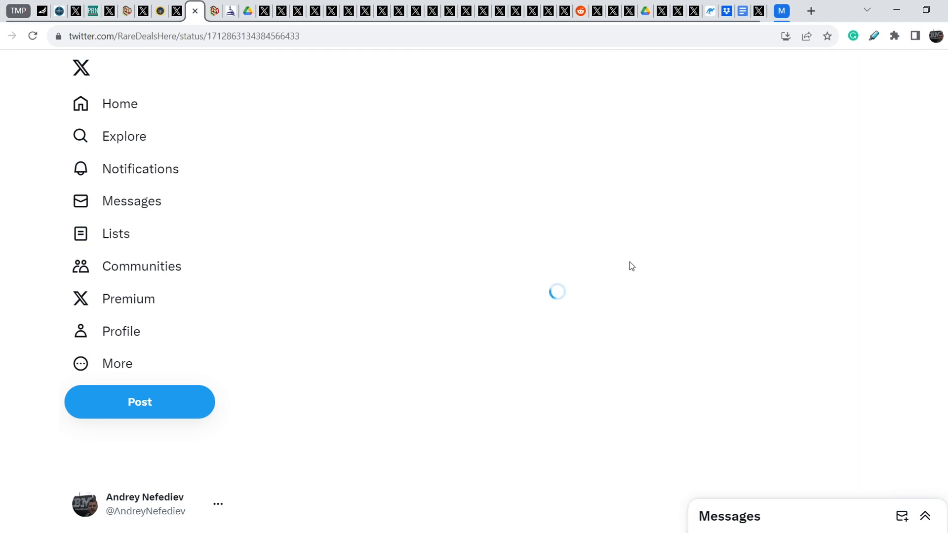
Return to Mark R. Basile's Replies feed showing Anna's $MMTLP reply.
click(177, 11)
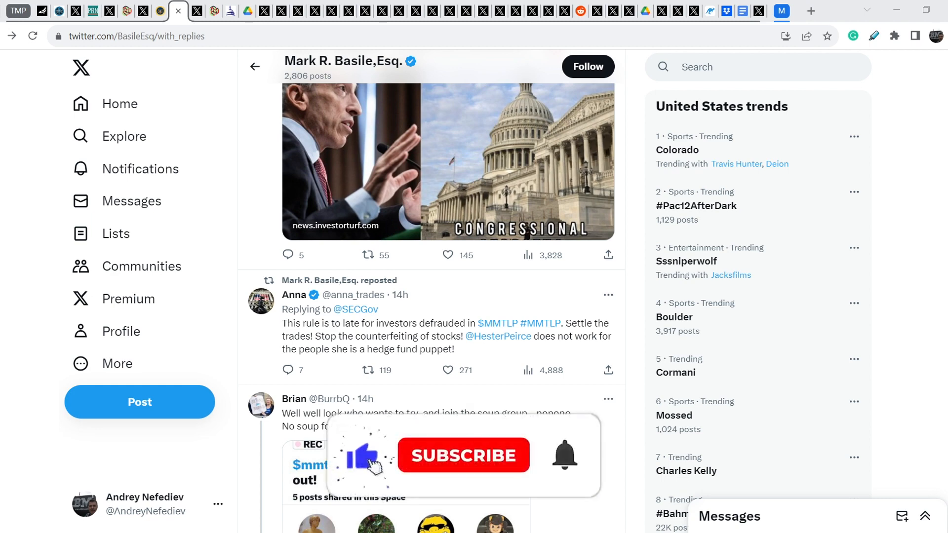
click(464, 457)
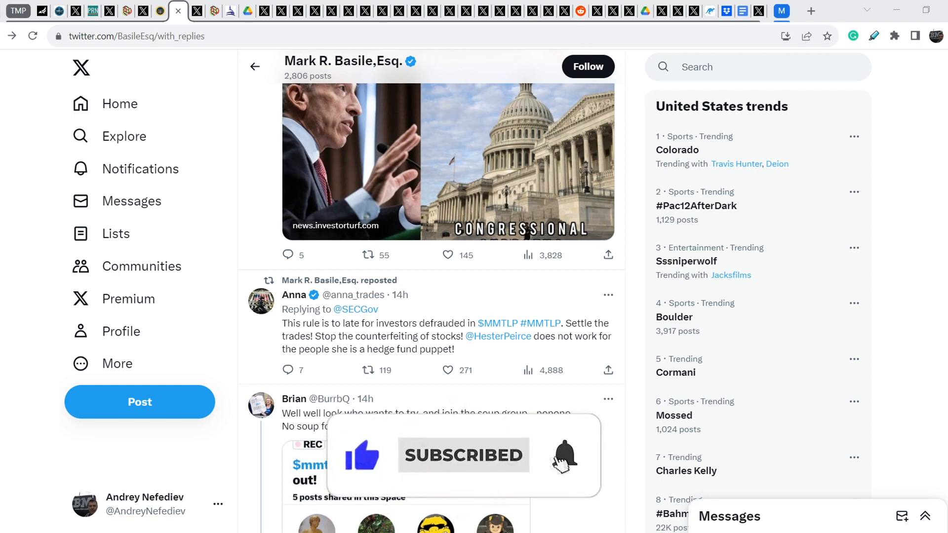